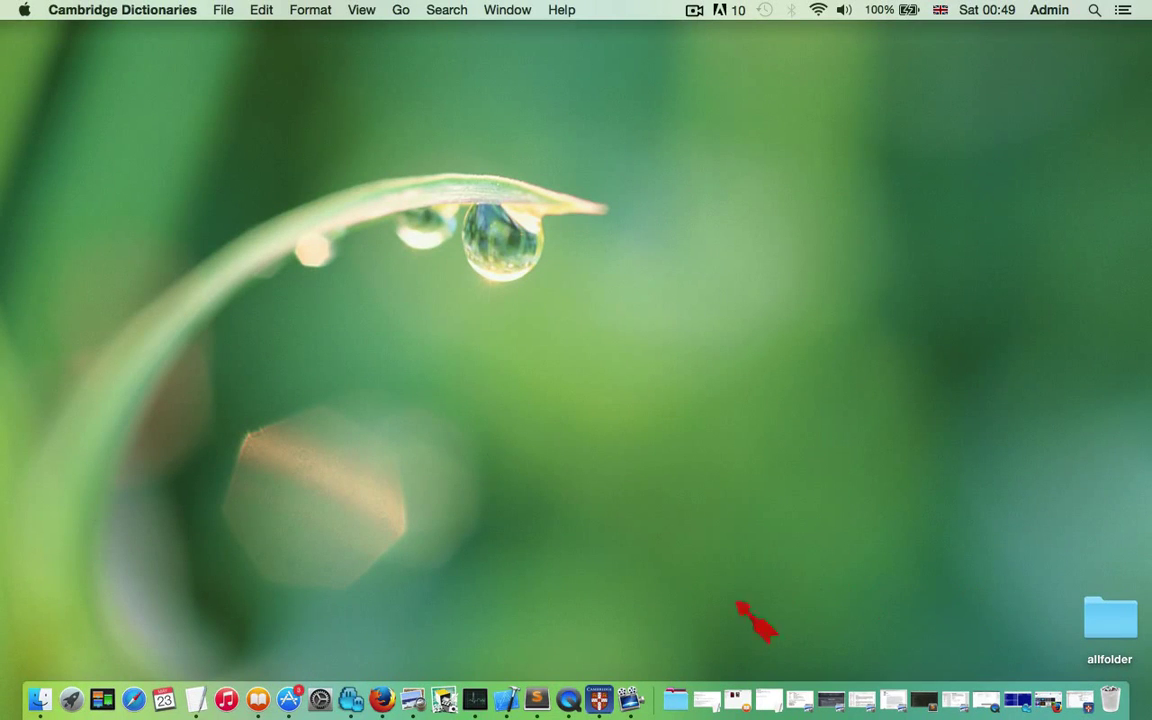
Launch Xcode from the Dock to reach the Welcome to Xcode window
click(504, 696)
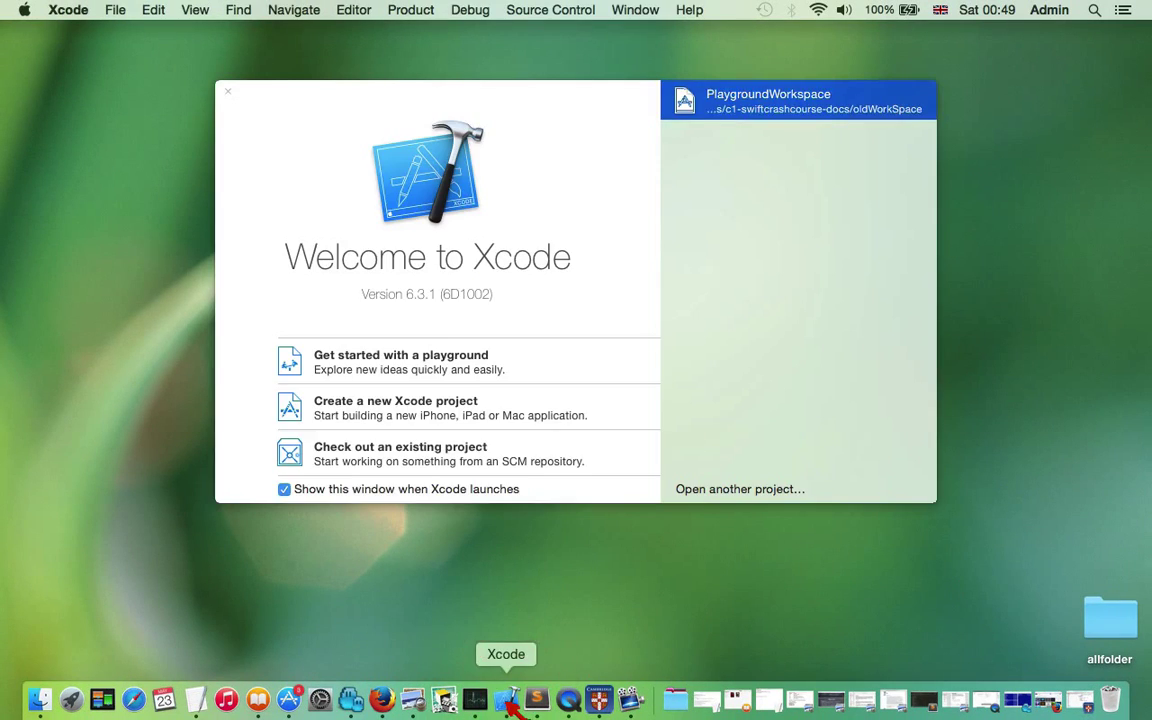
mouse_move(376, 550)
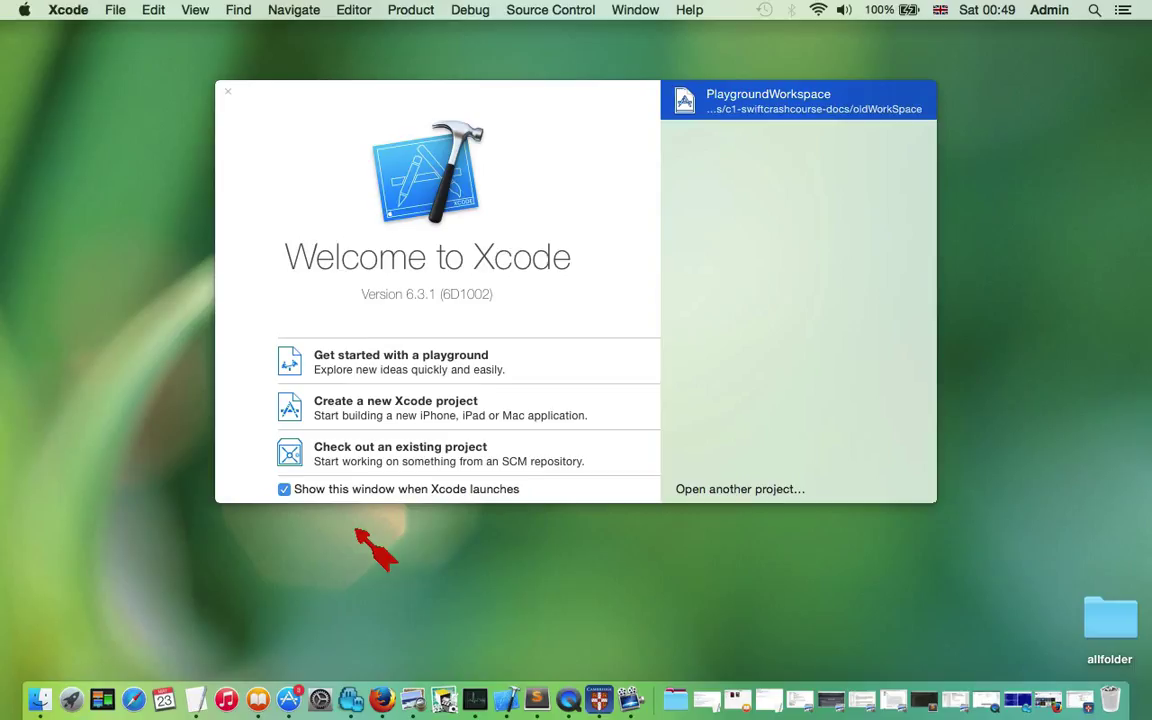
mouse_move(630, 344)
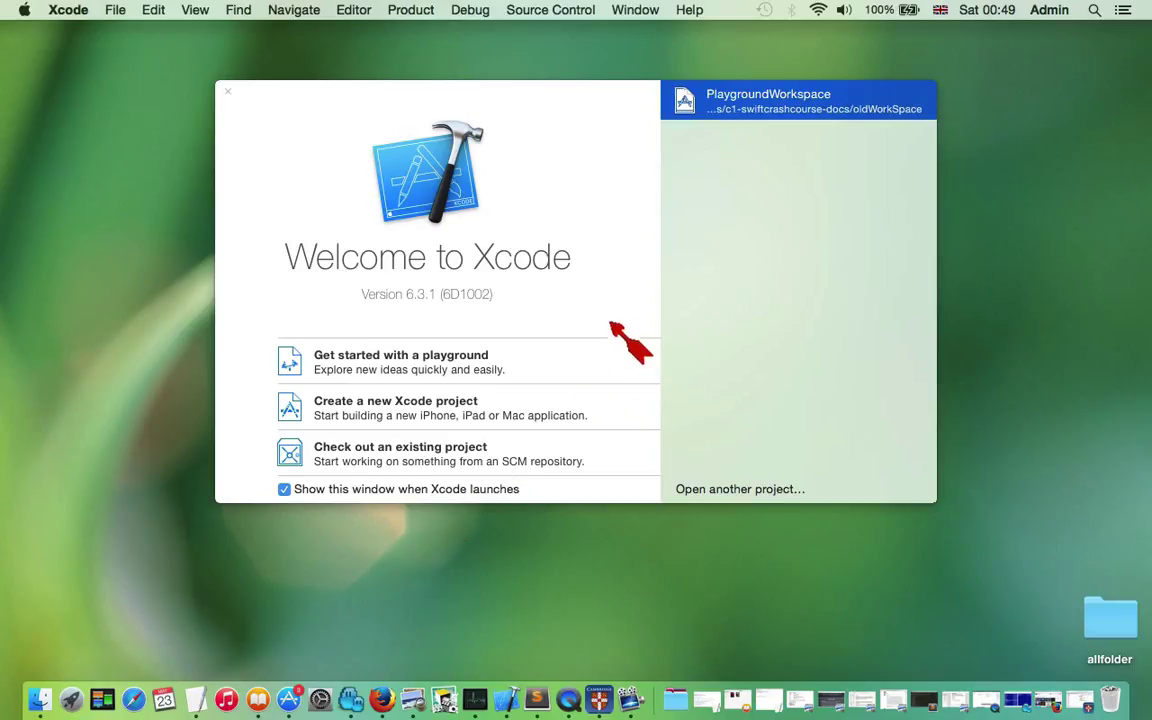
mouse_move(400, 362)
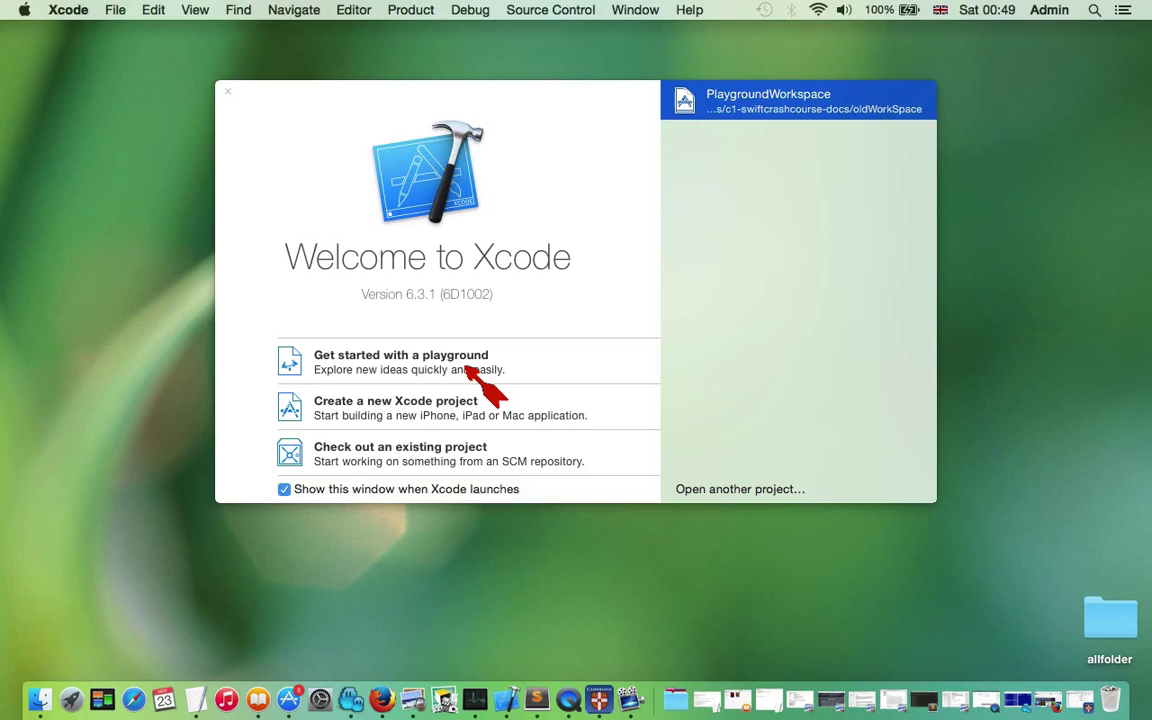
Create a new iOS playground named MyPlayground saved in the iOS-playgrounds folder
click(400, 360)
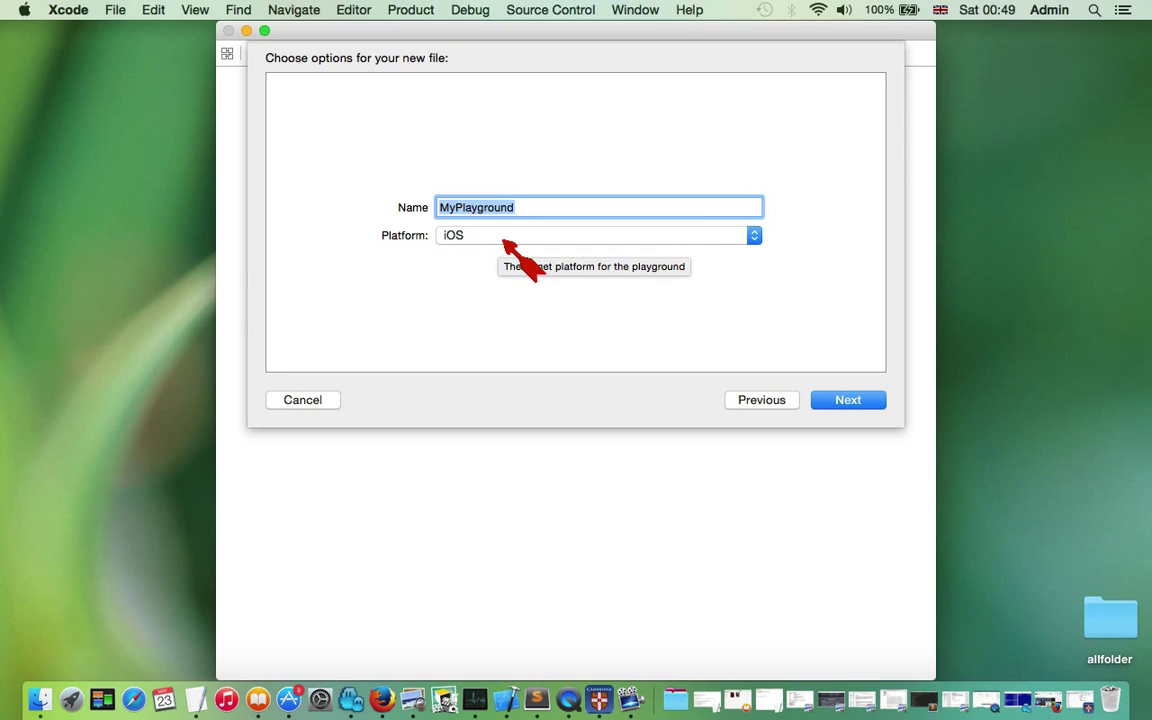
click(598, 236)
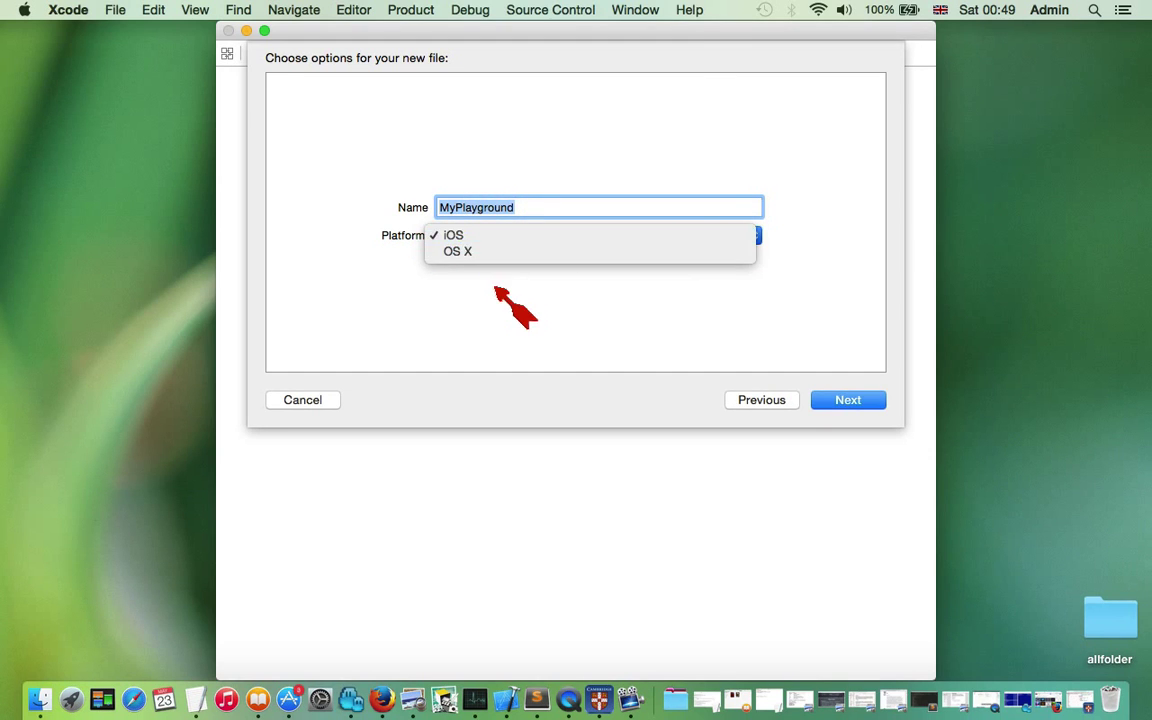
click(452, 236)
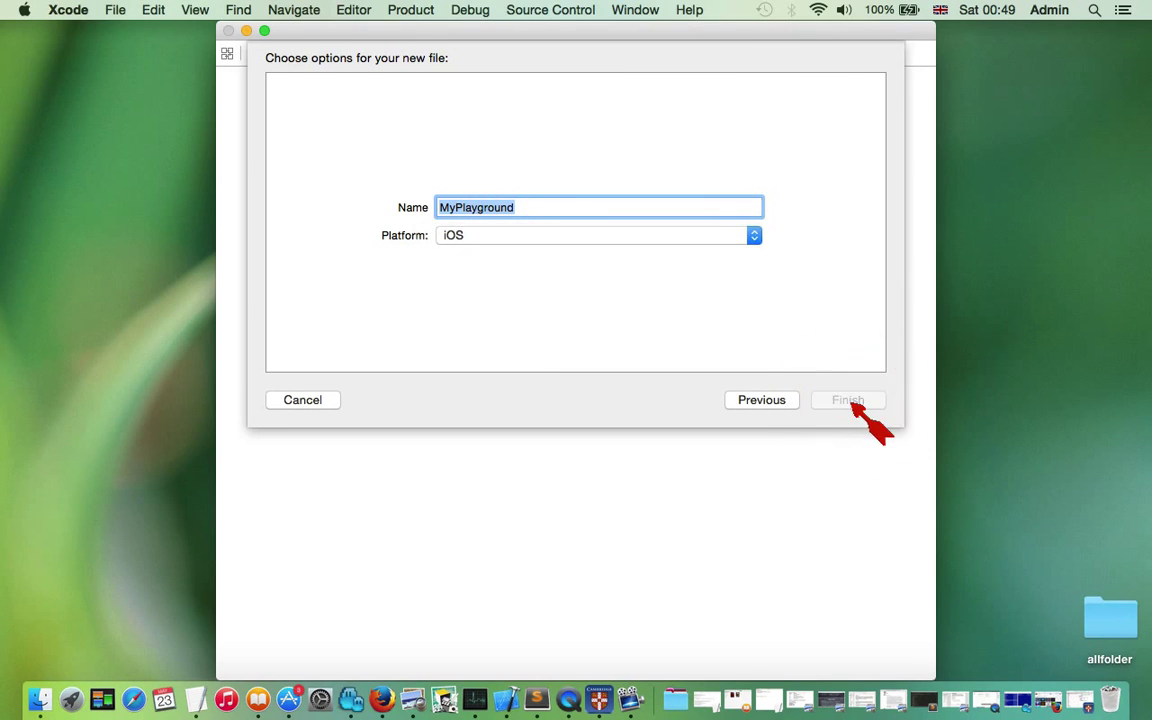
click(848, 400)
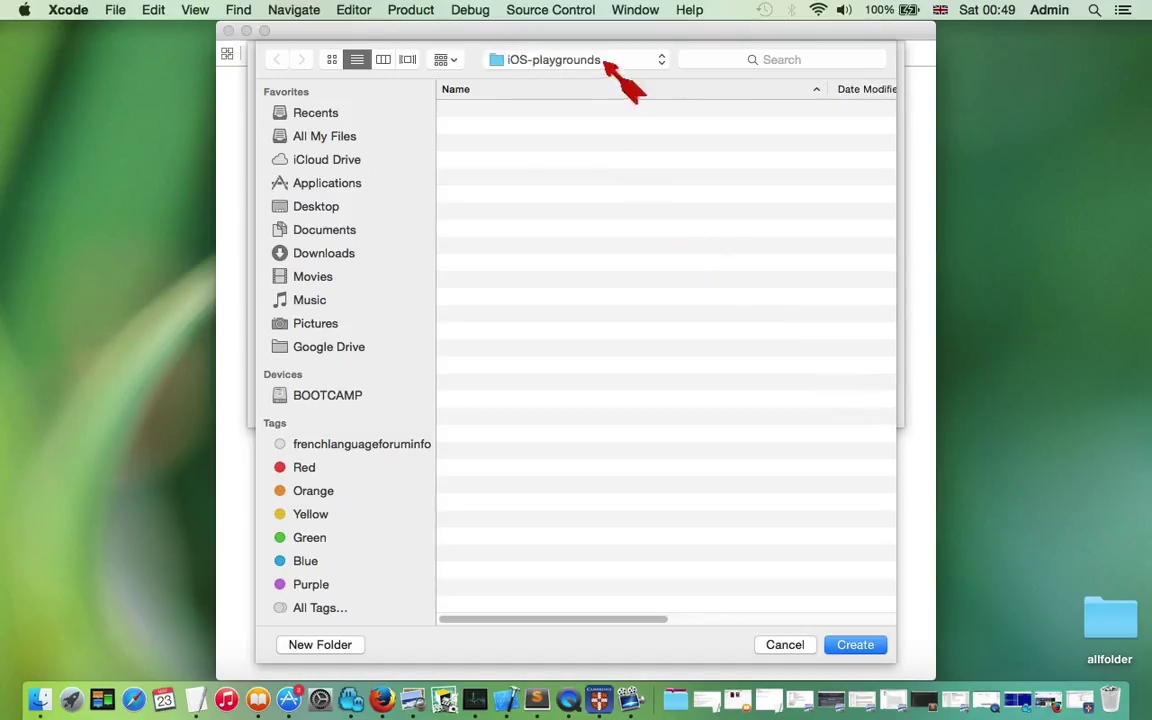
mouse_move(750, 490)
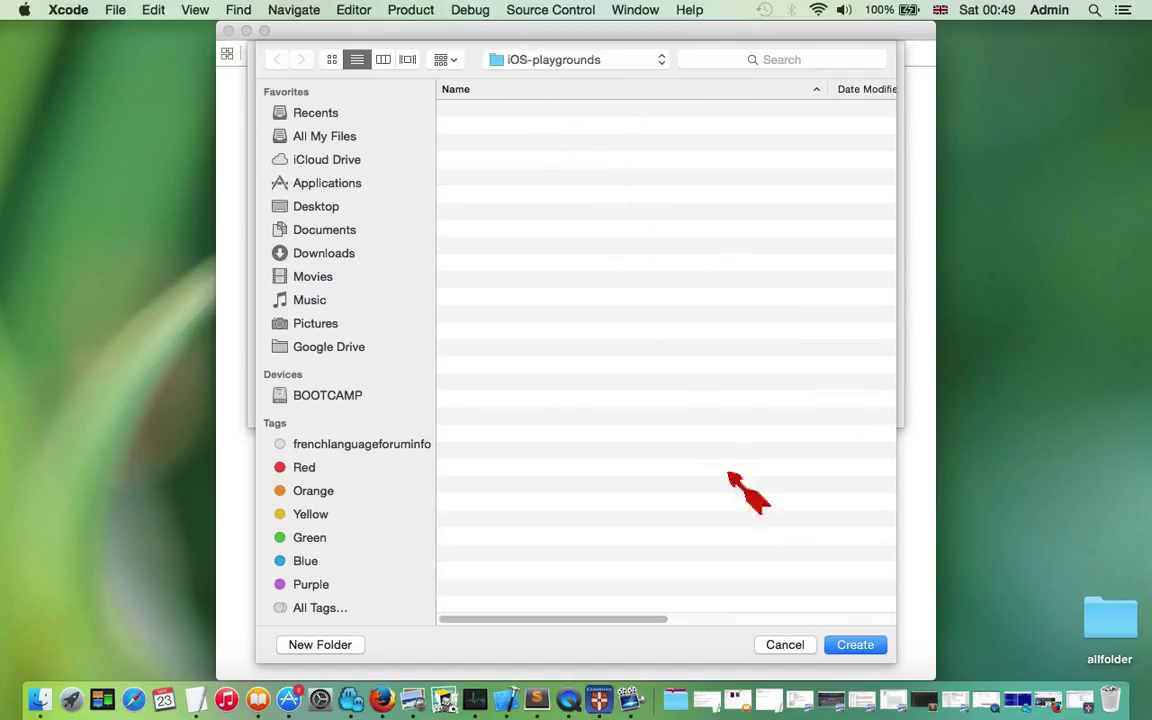
click(854, 644)
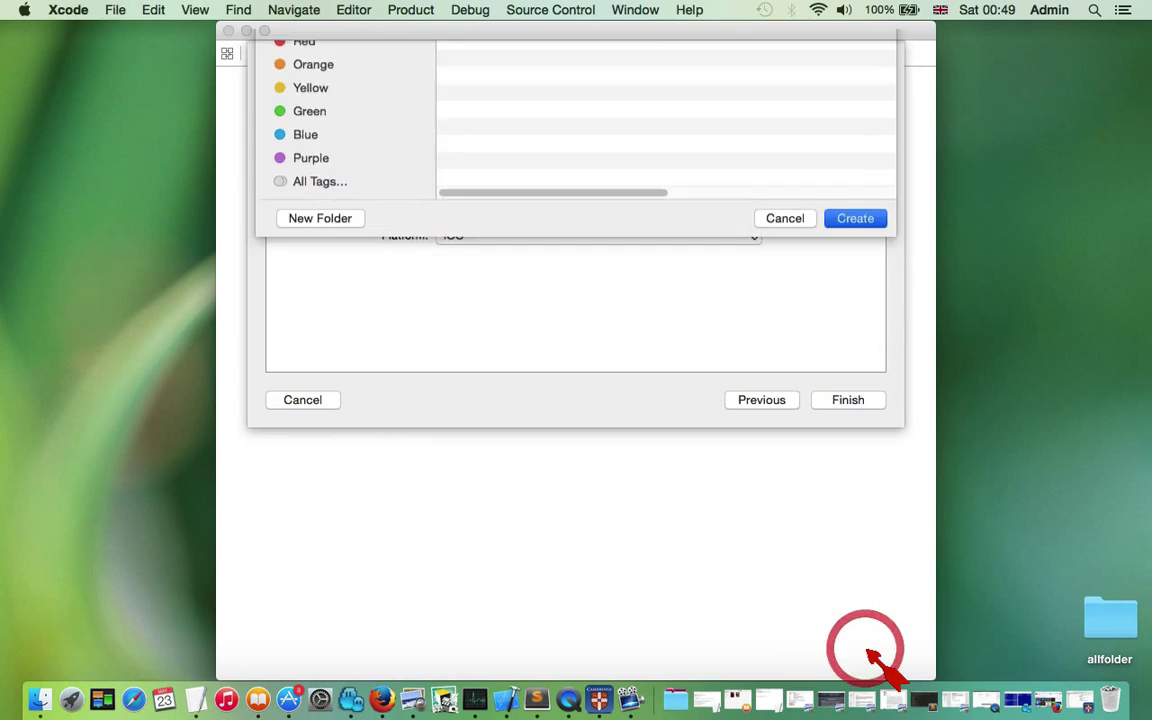
click(854, 218)
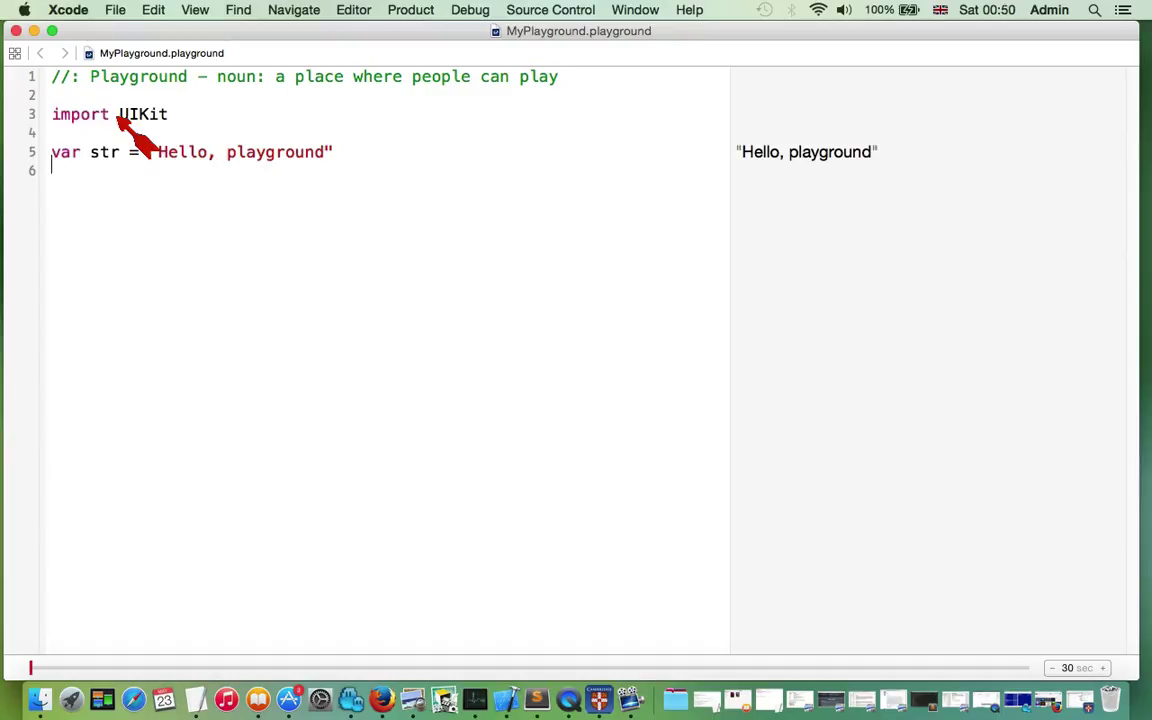
mouse_move(290, 256)
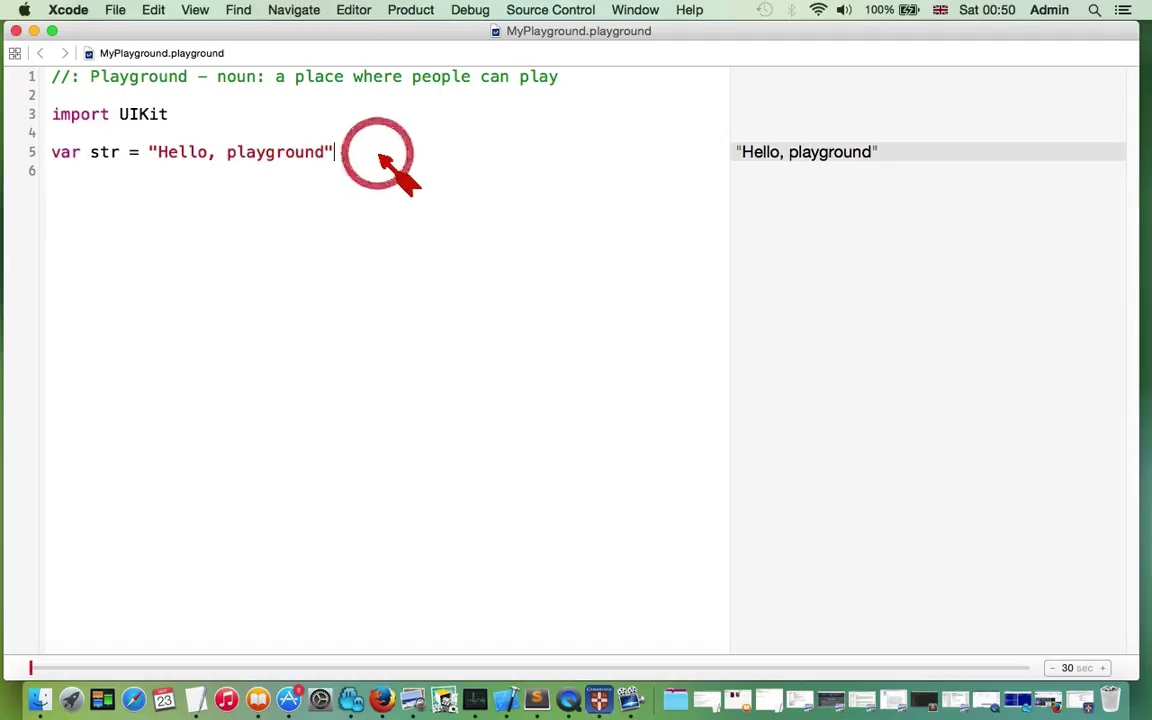
Declare var someNumber:Double = 5.6 on a new line and begin a println call below it
key(Return)
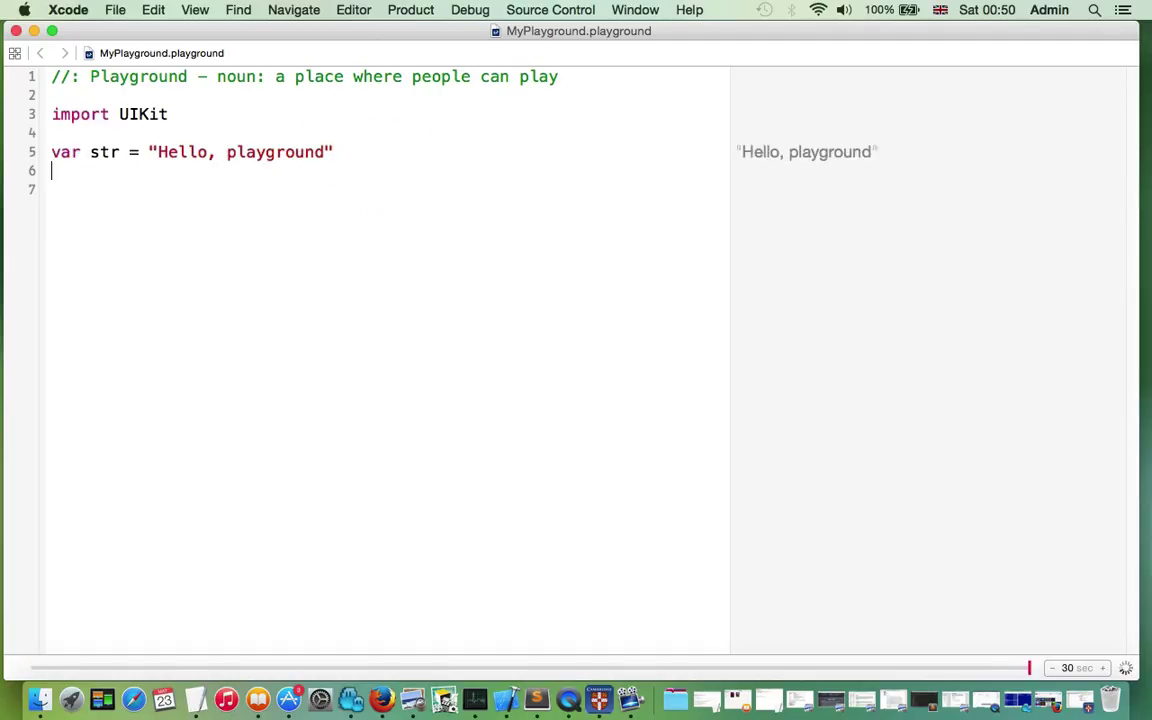
key(return)
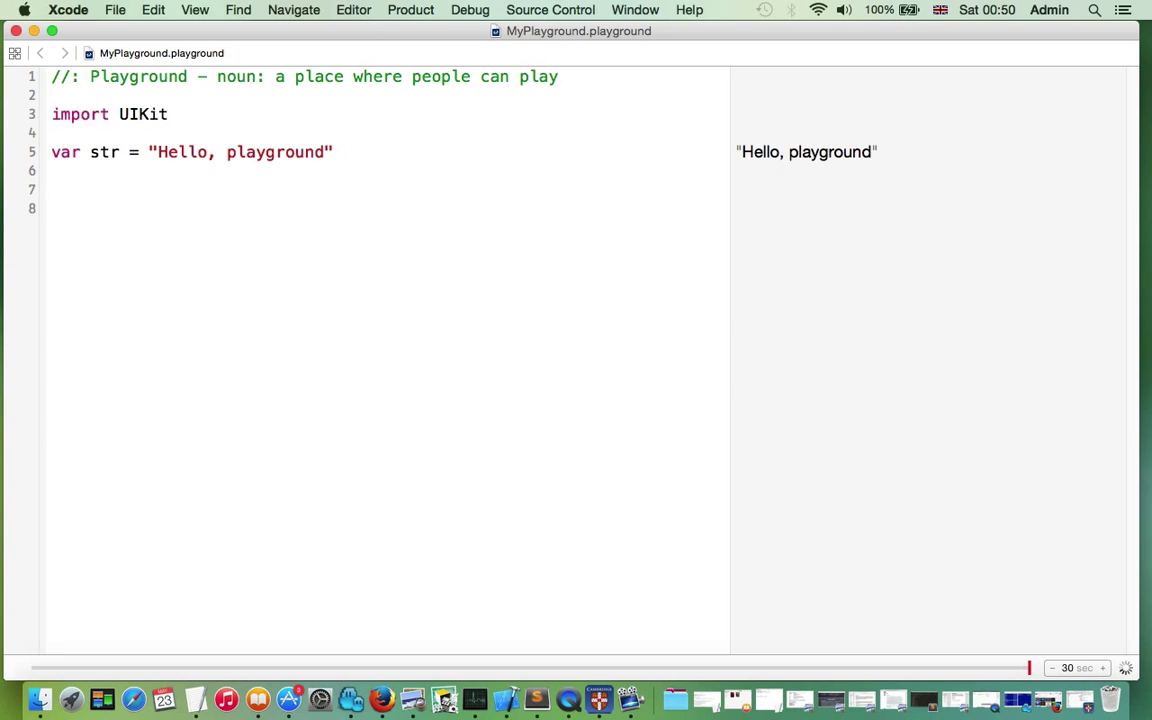
text(var)
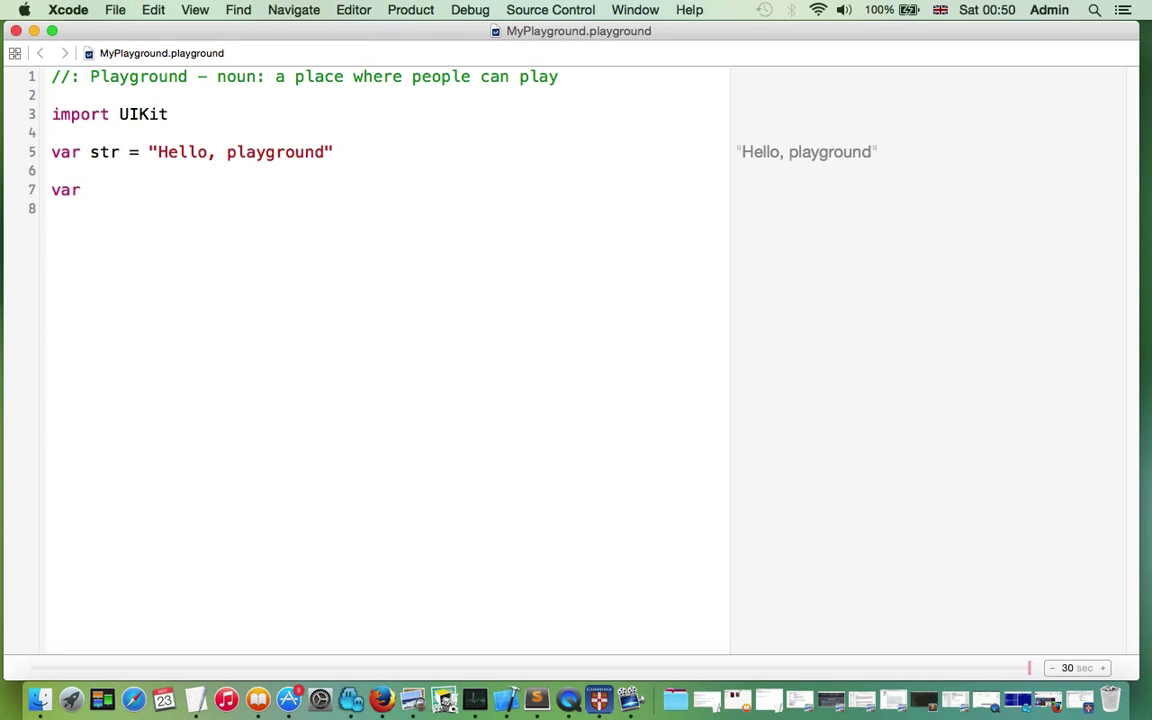
text(someNu)
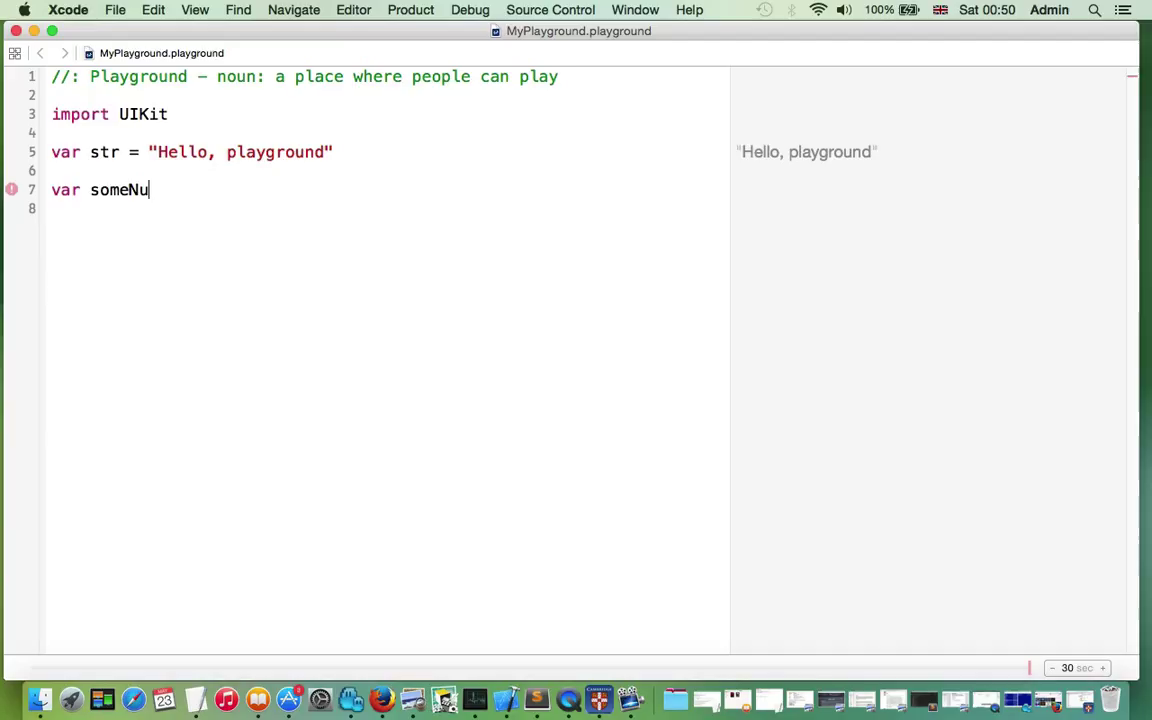
text(mber:Do)
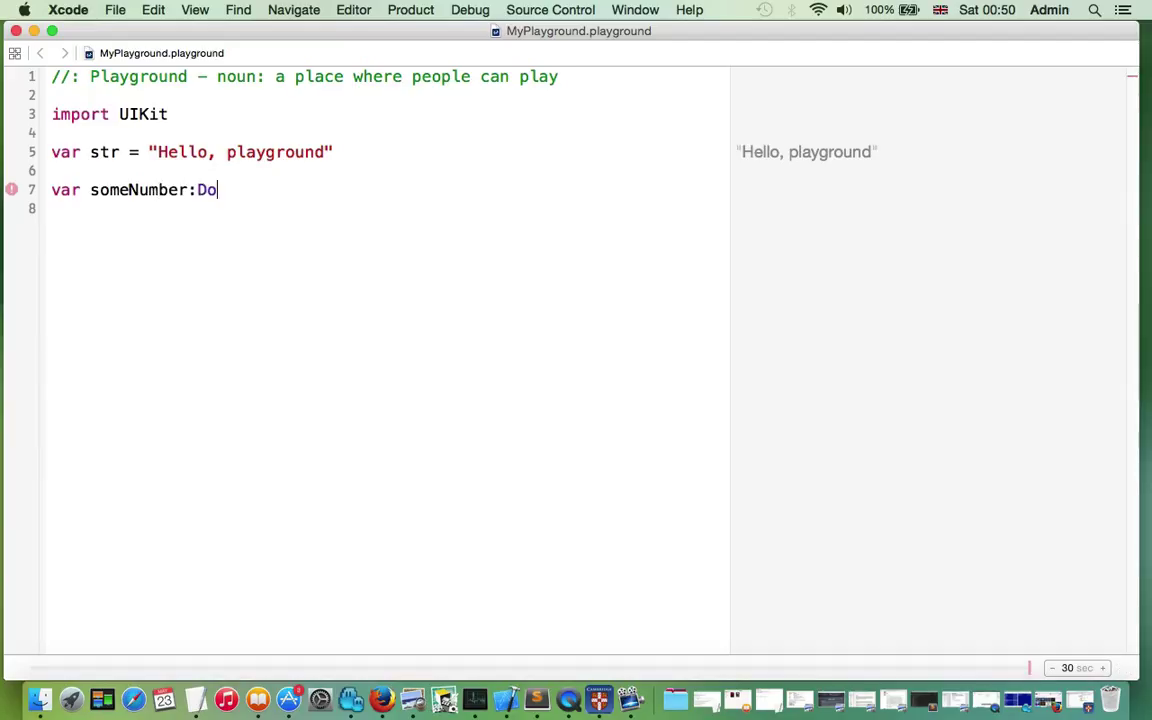
text(uble = 5.6)
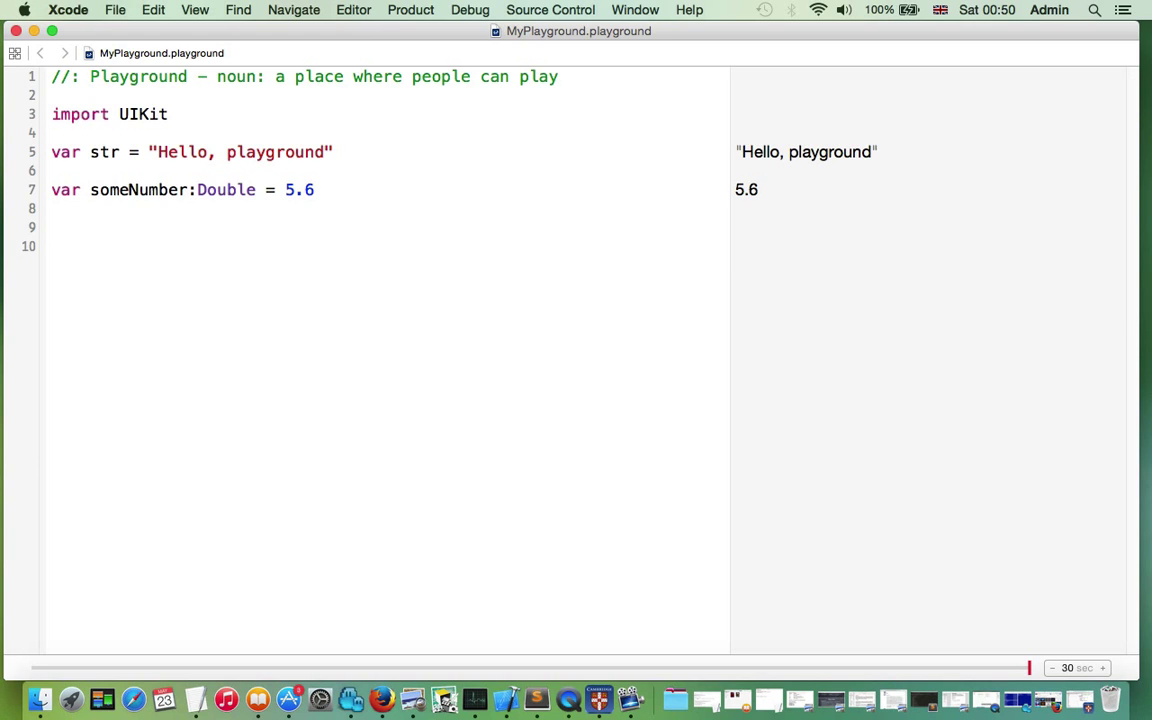
text(println(")
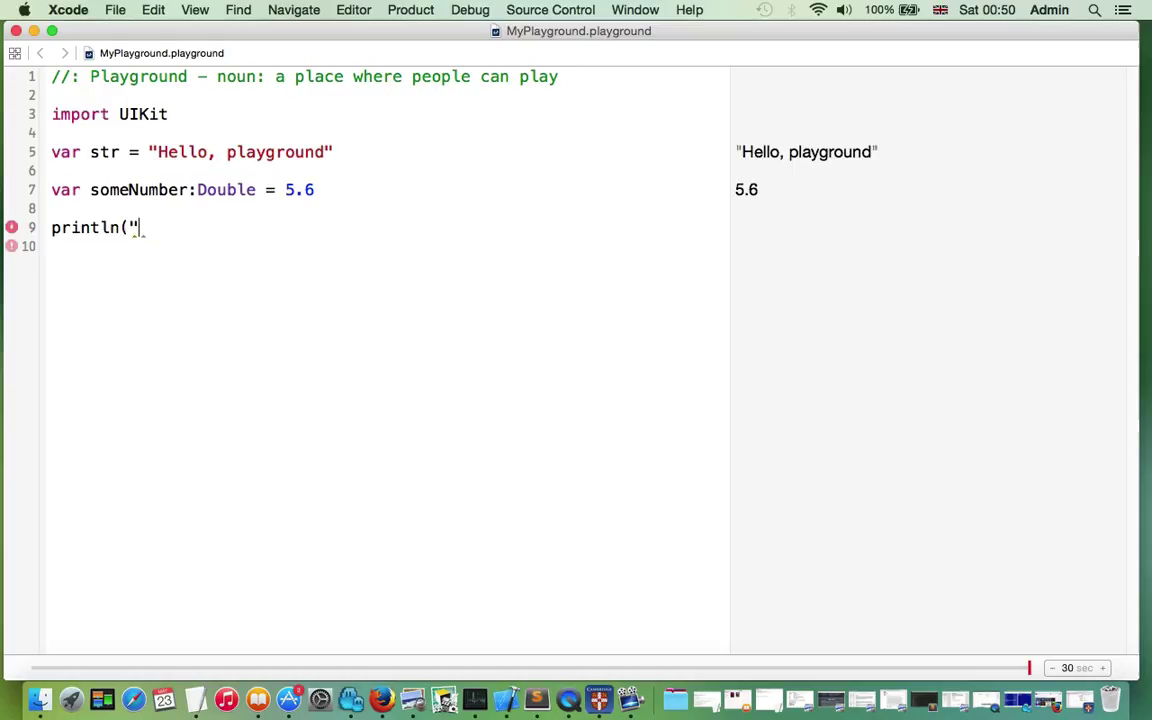
Complete println("the number: \(someNumber)") so the sidebar shows 'the number: 5.6'
text(the n")
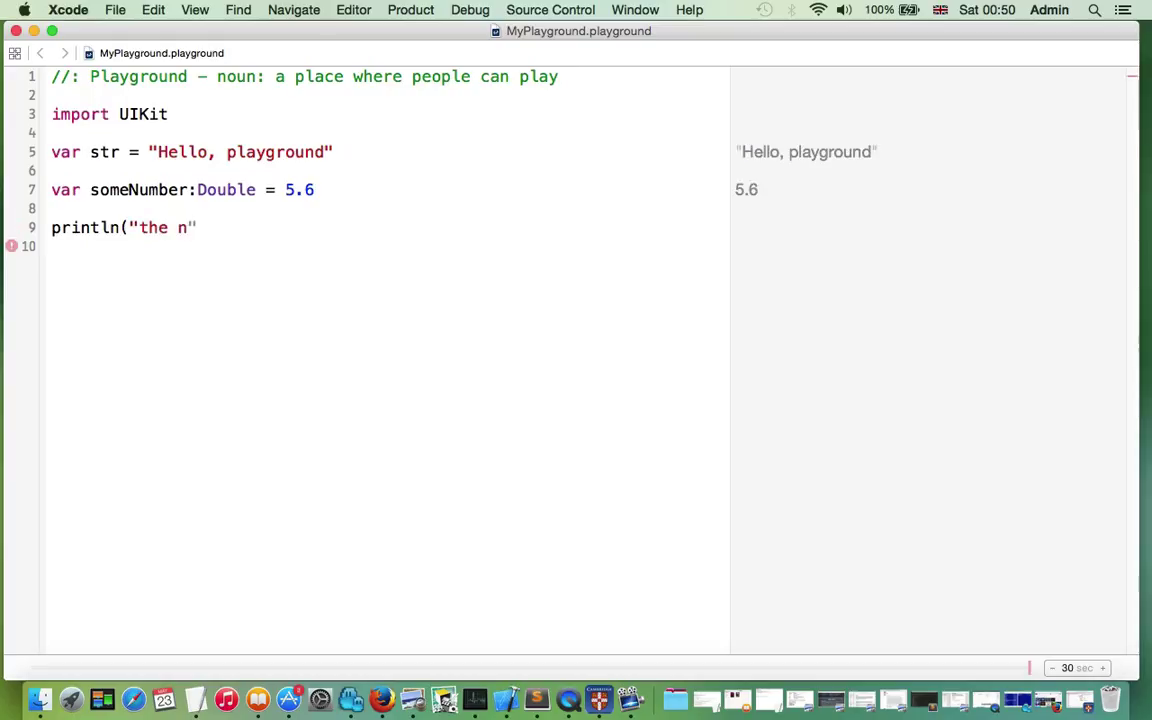
text(umber)
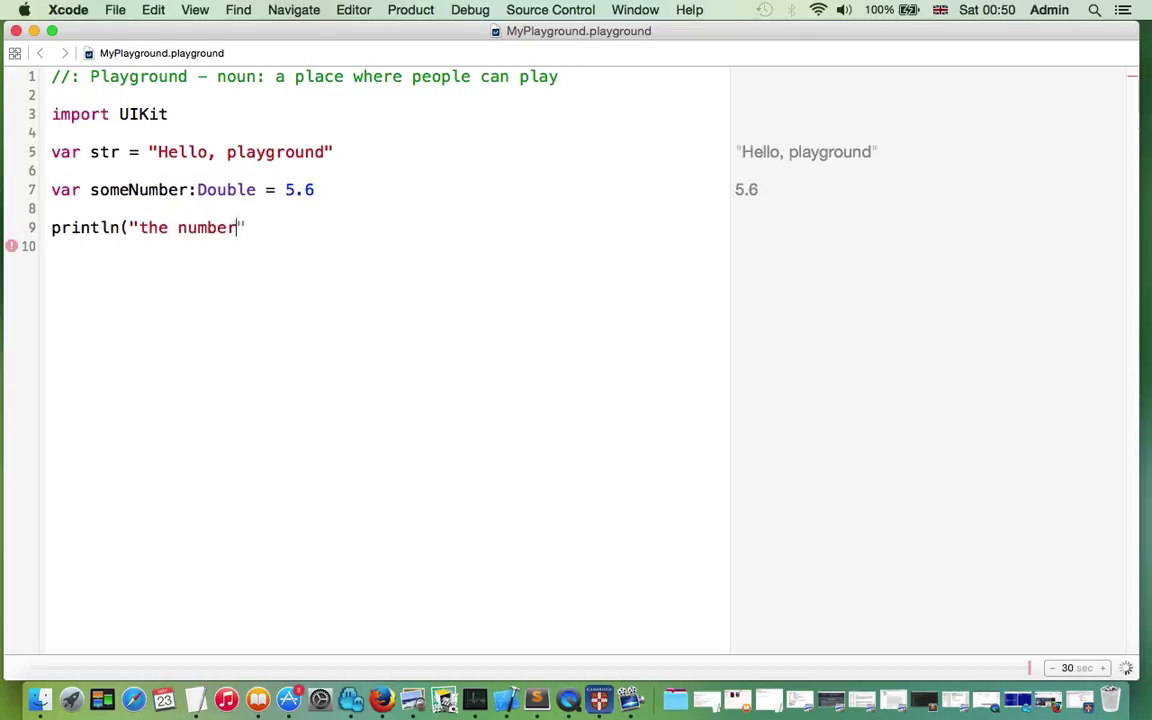
text(: \()
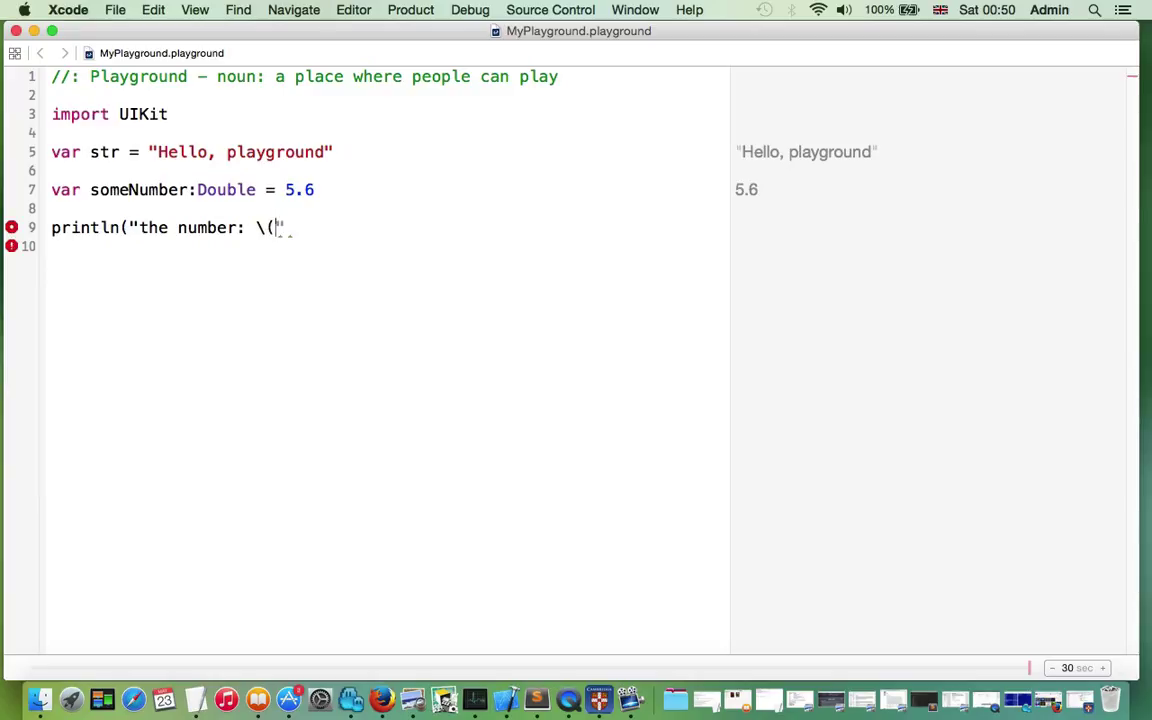
text(som)
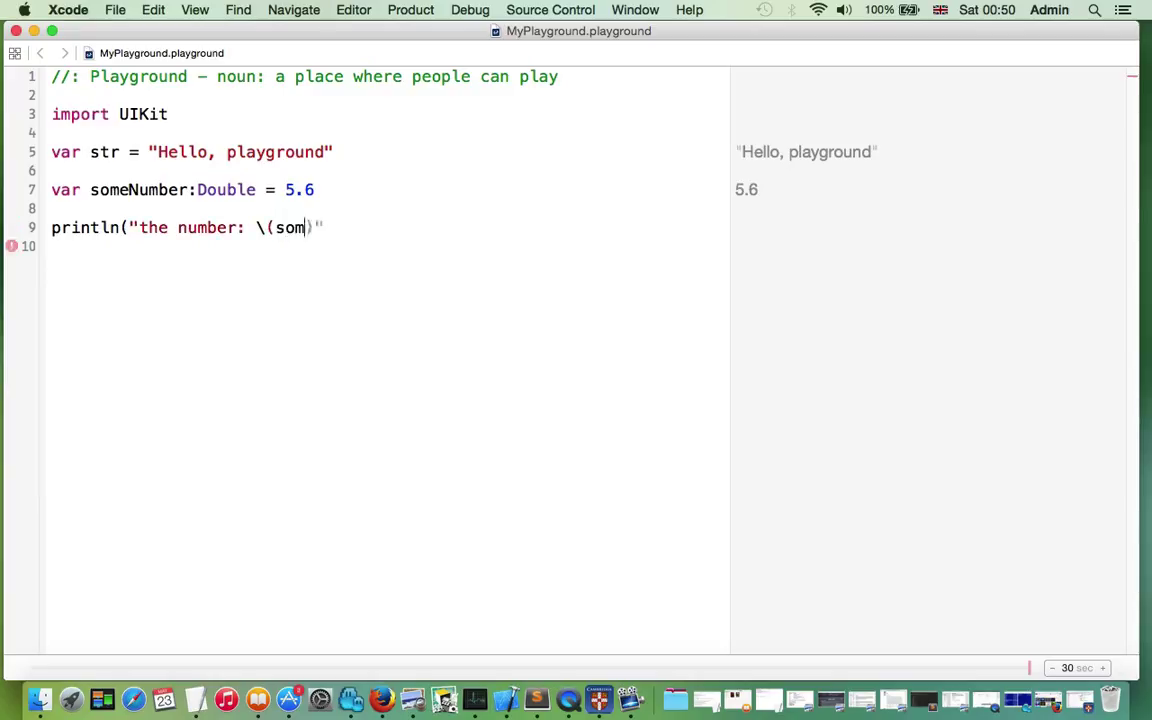
text(eNumber)
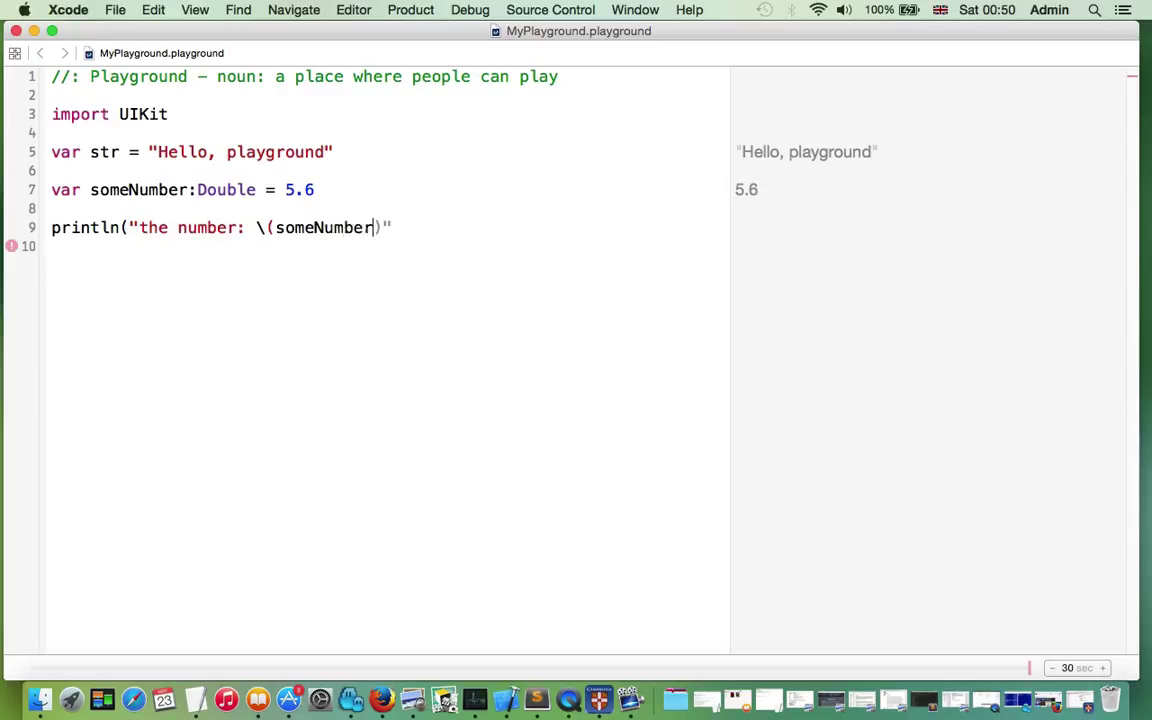
key(return)
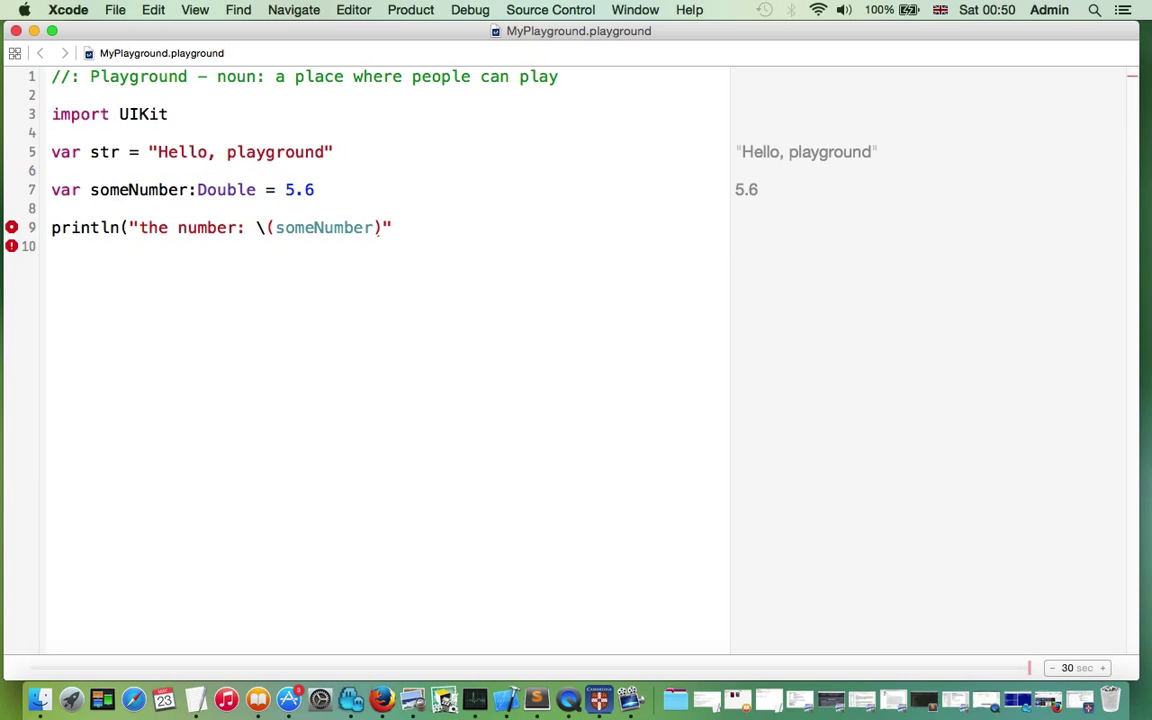
text())
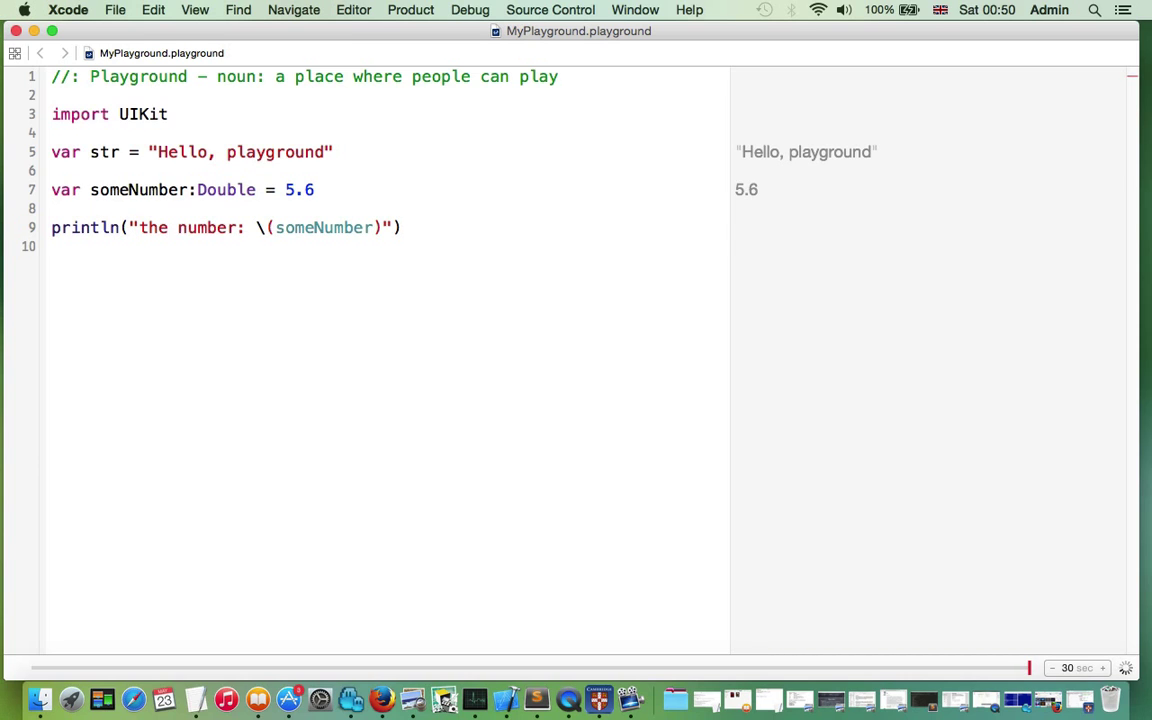
mouse_move(836, 256)
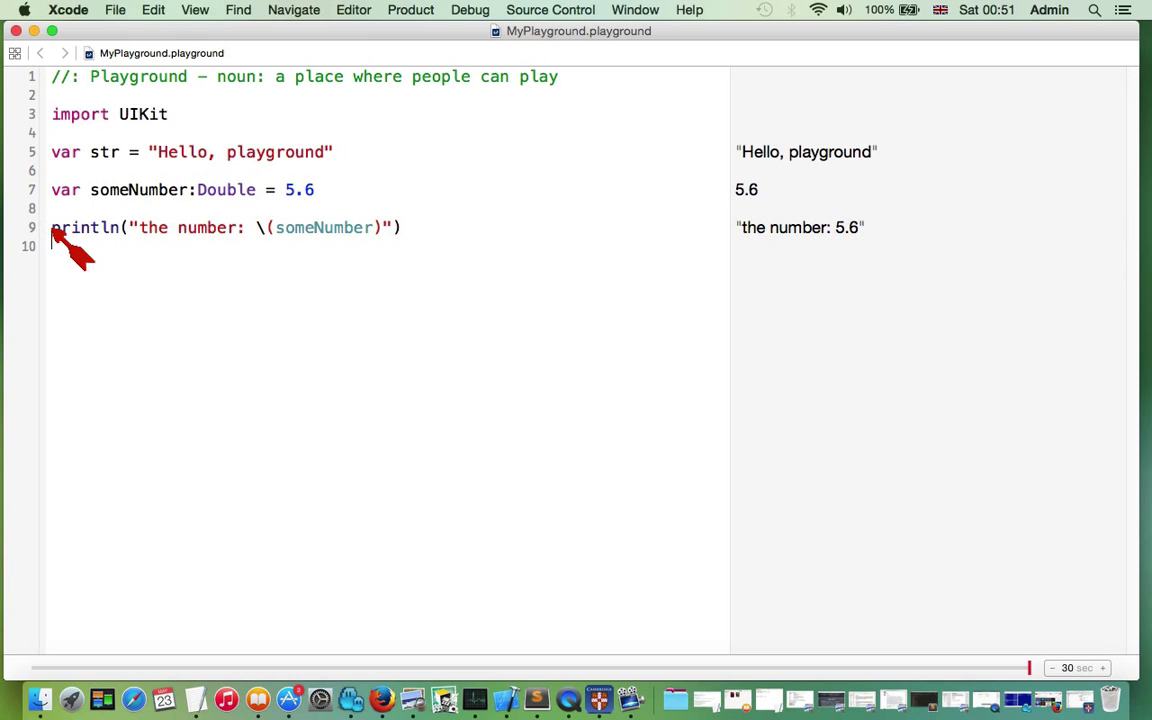
drag(52, 228, 400, 228)
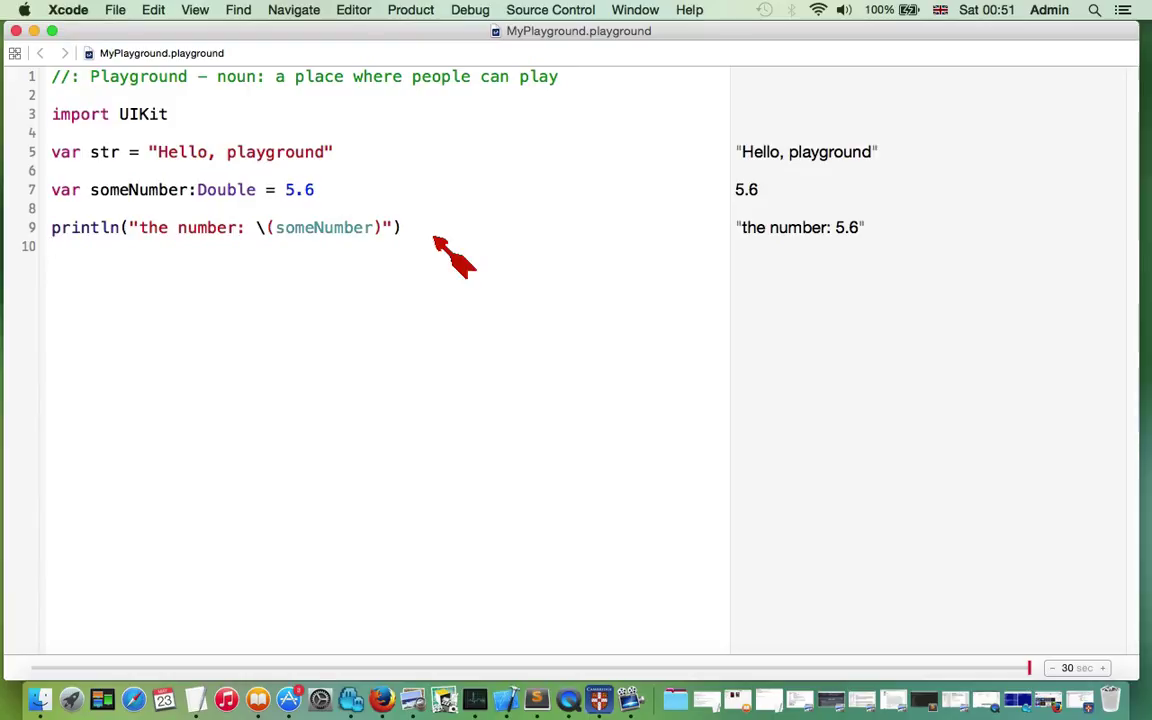
mouse_move(456, 276)
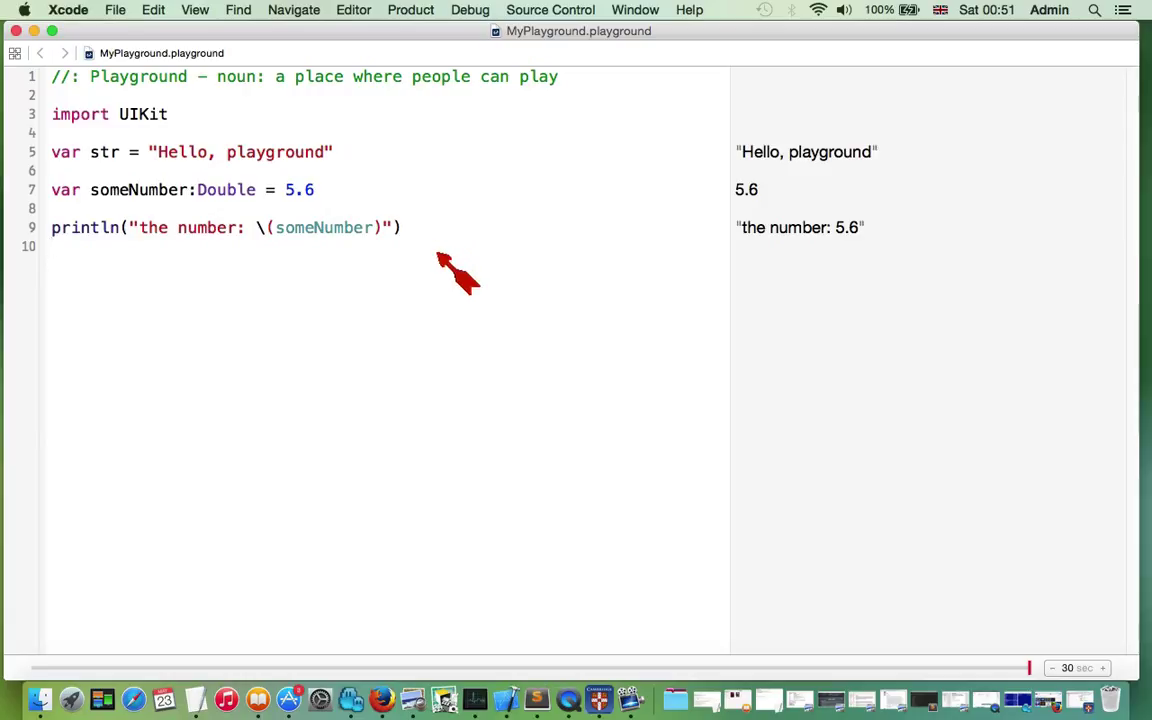